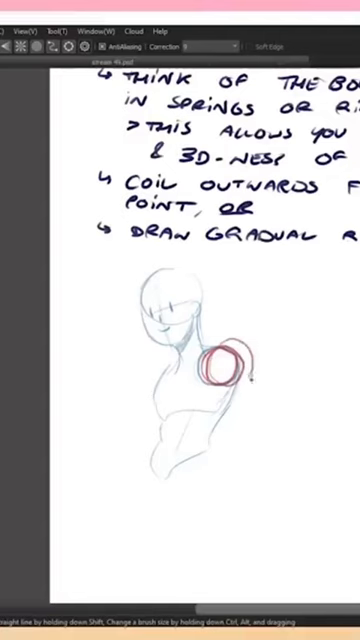
Step: Sketch red overlapping spiral loops coiling outward from the shoulder along the arm
{"action": "left_click_drag", "start_coordinate": [230, 360], "coordinate": [250, 380]}
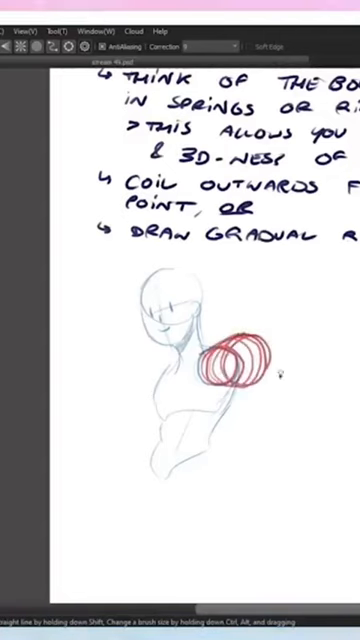